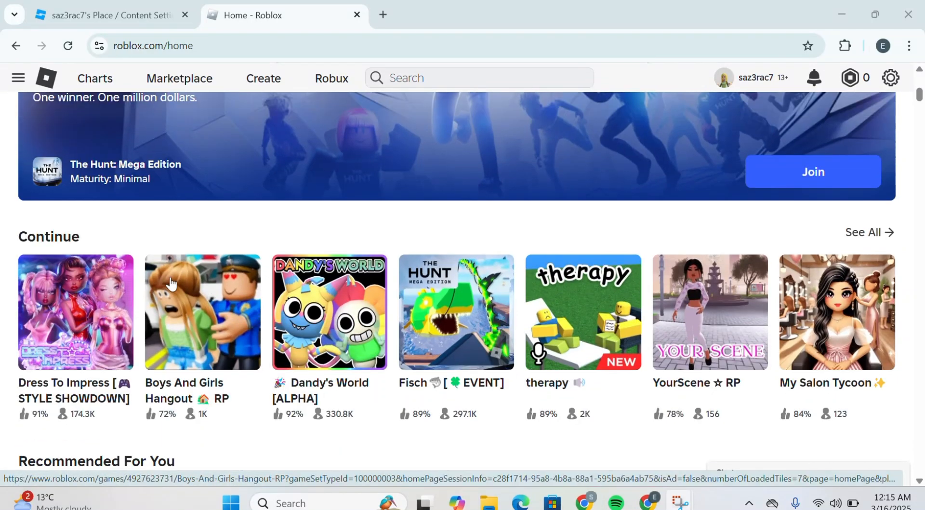
Step: Go from the Roblox site to the Creator Hub's Creations list of your experiences
scroll("down", 3)
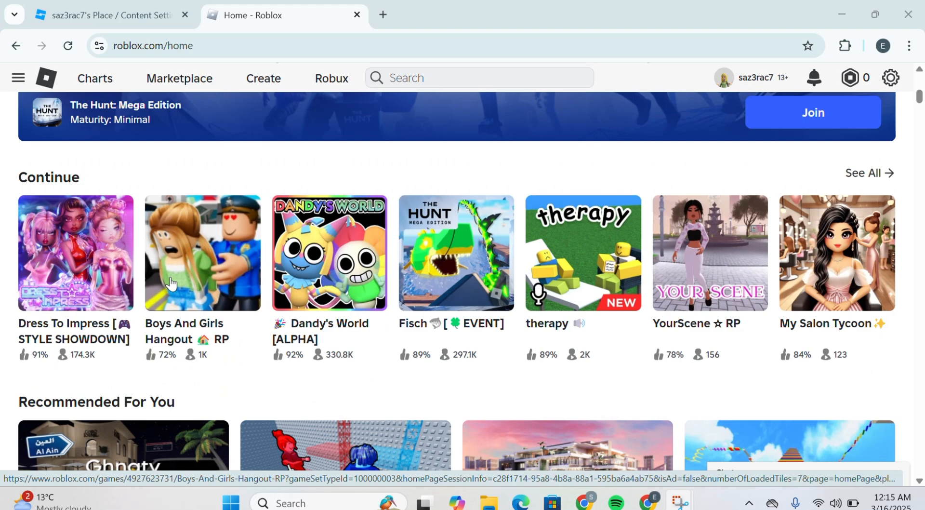
scroll("down", 3)
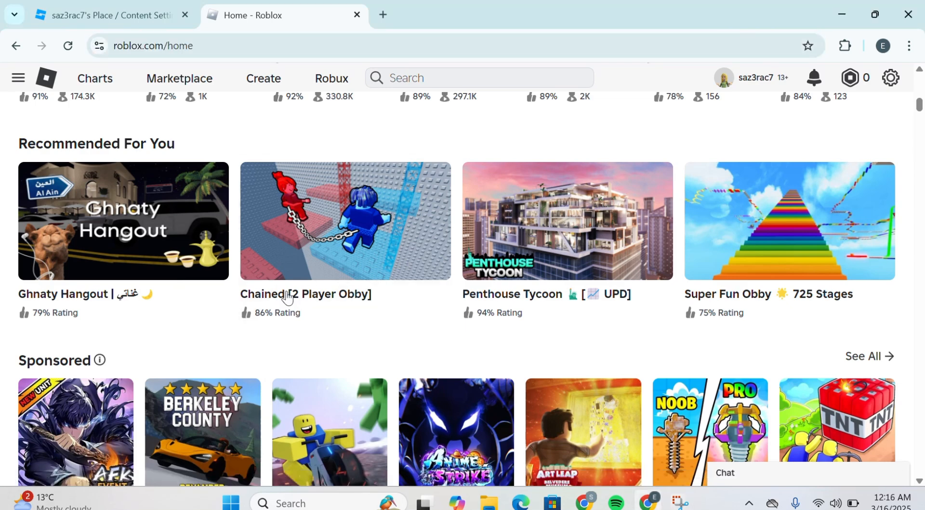
mouse_move(324, 319)
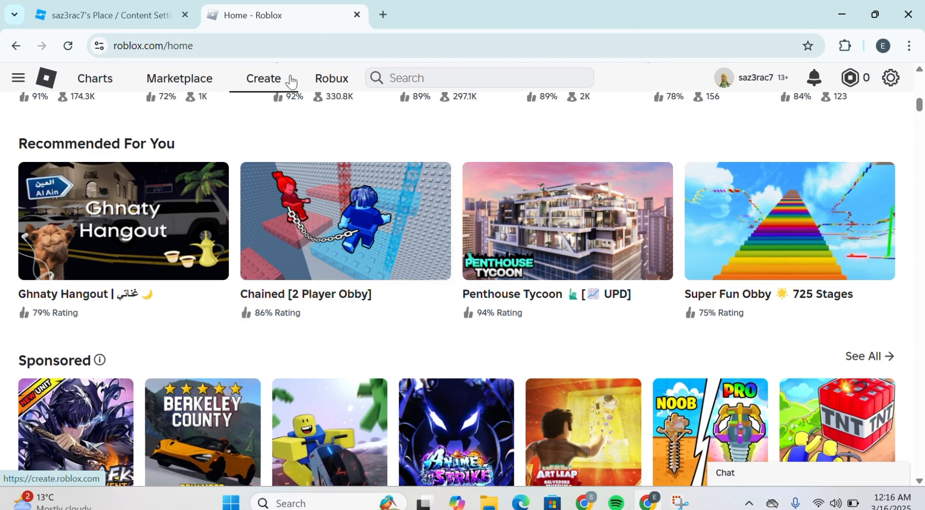
left_click(263, 78)
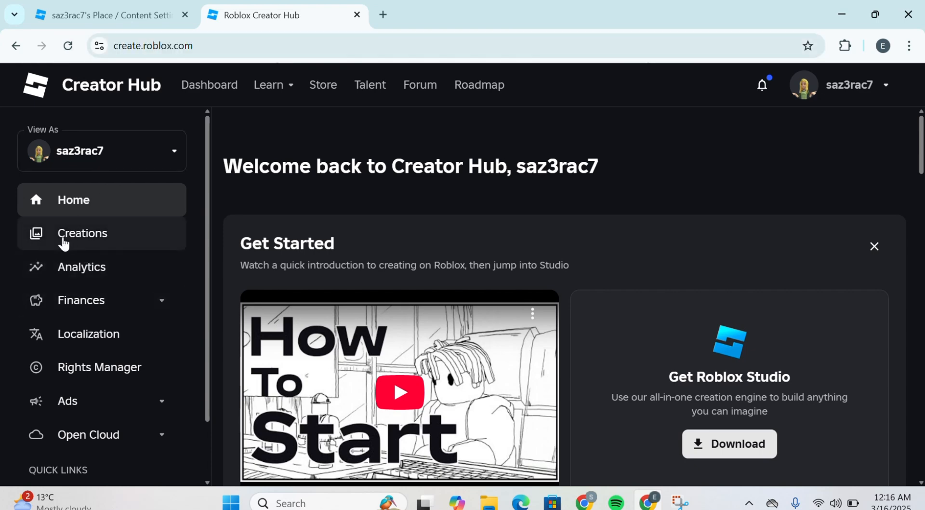
left_click(82, 232)
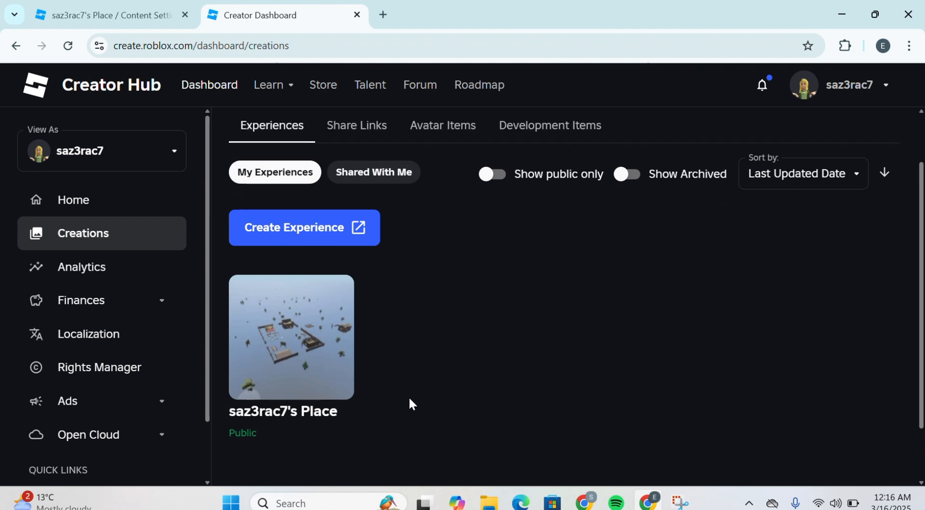
mouse_move(354, 353)
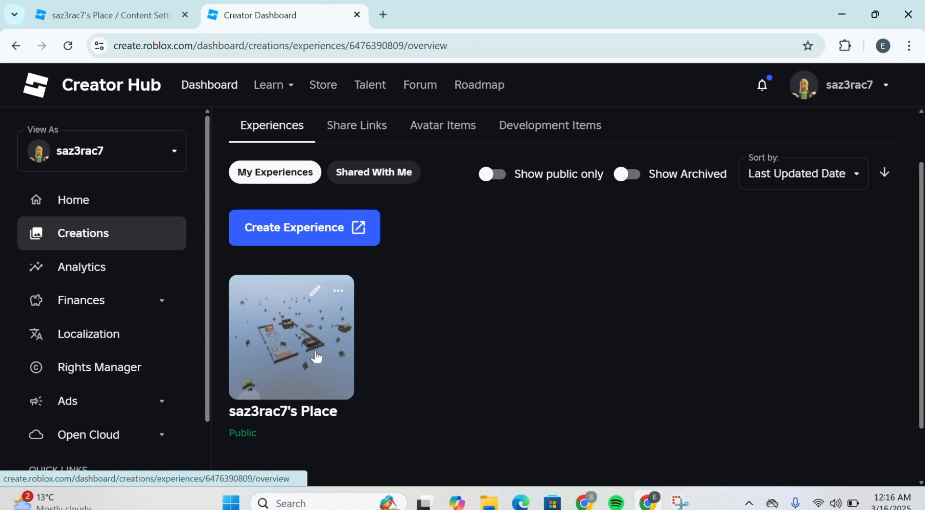
Step: Open saz3rac7's Place, go to Monetization > Passes, and start a new pass
left_click(292, 337)
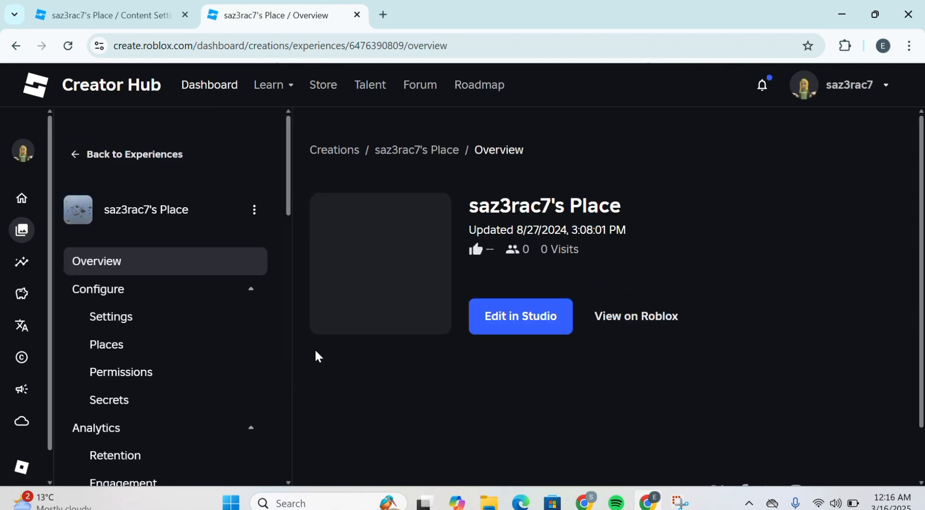
scroll("down", 3)
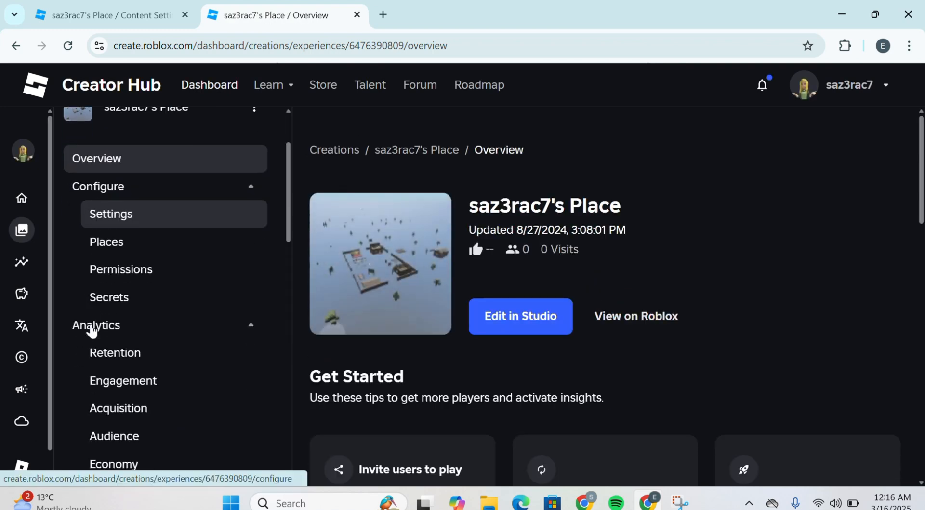
scroll("down", 3)
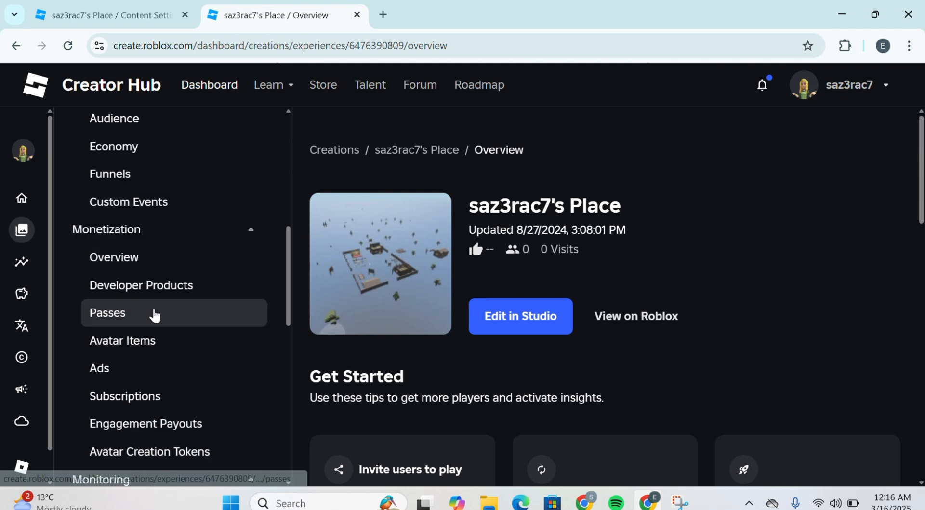
left_click(107, 312)
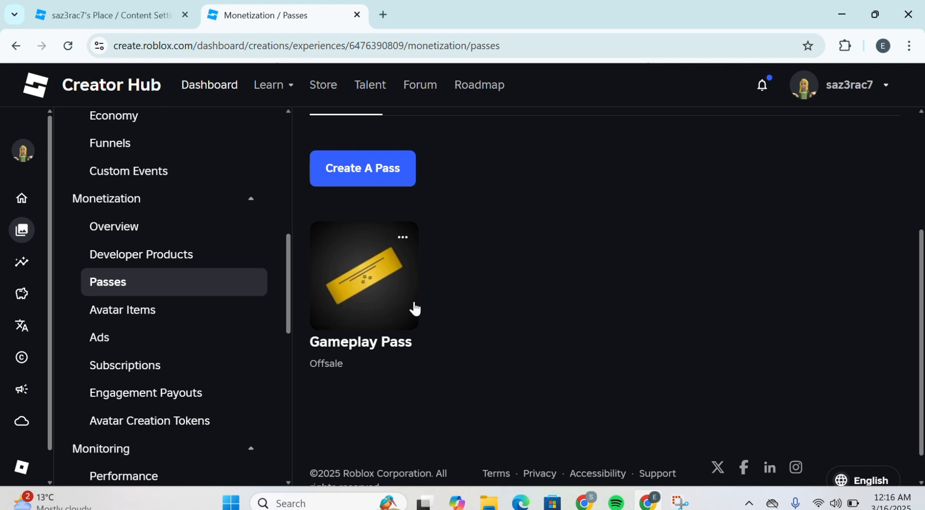
left_click(362, 169)
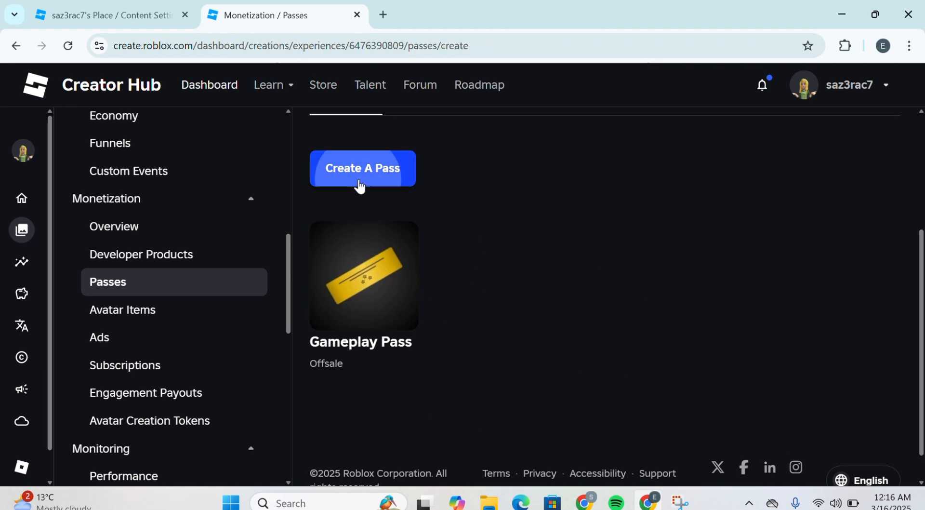
Step: Name the new game pass 'Boooyaaa!' and create it
left_click(362, 168)
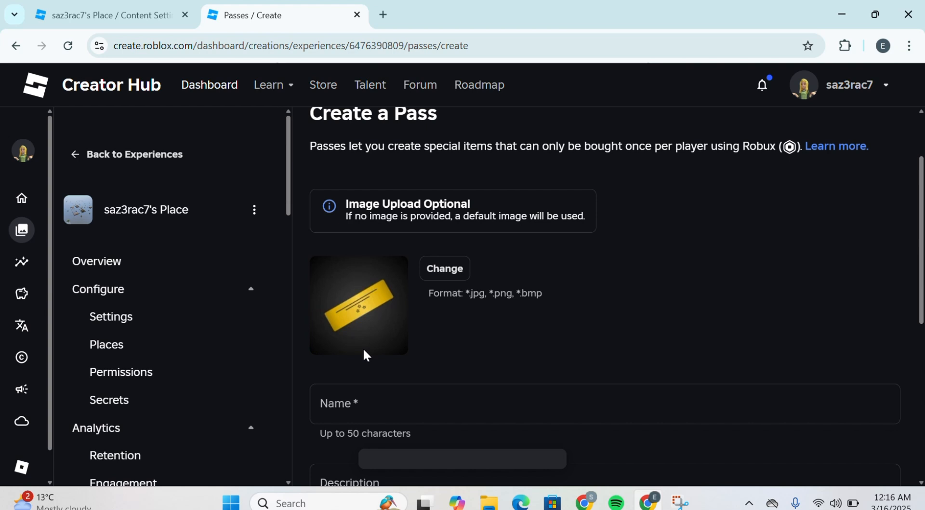
mouse_move(359, 318)
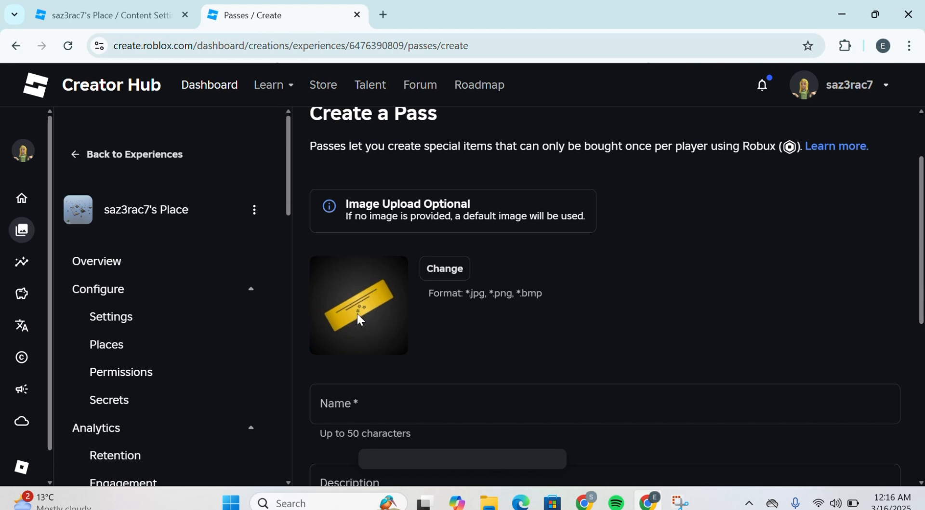
mouse_move(445, 269)
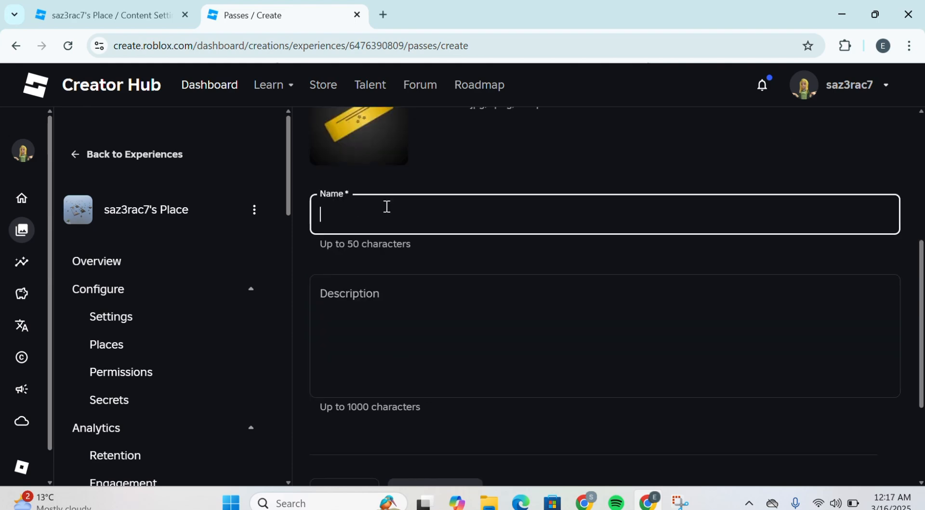
type("B")
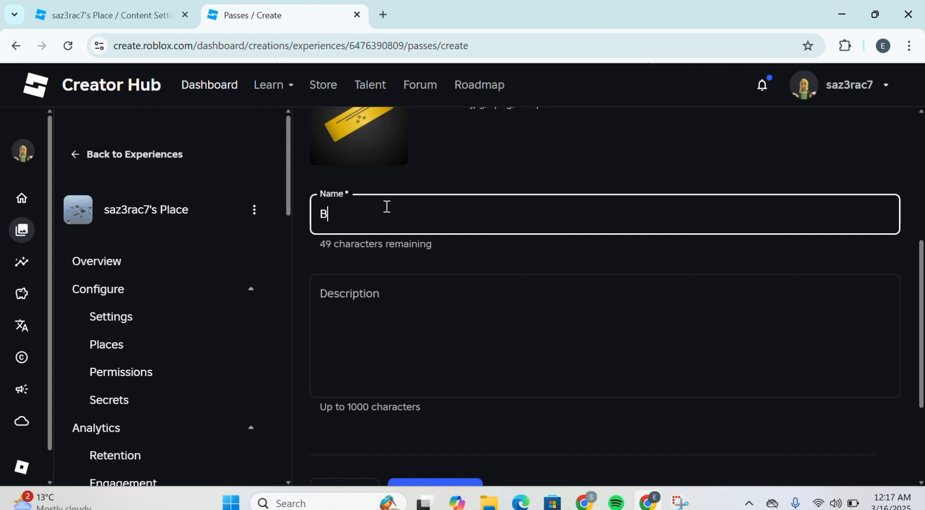
type("oooyaaa\\")
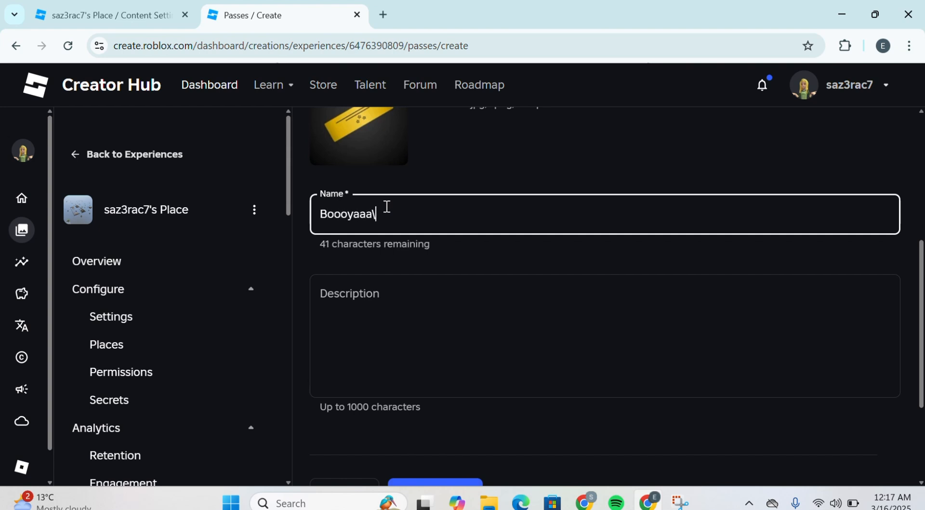
key("Backspace")
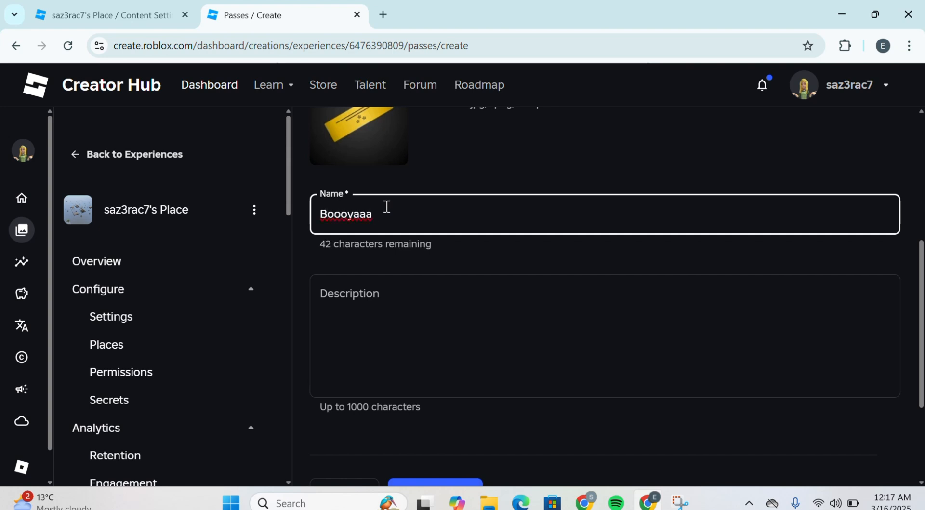
type("a")
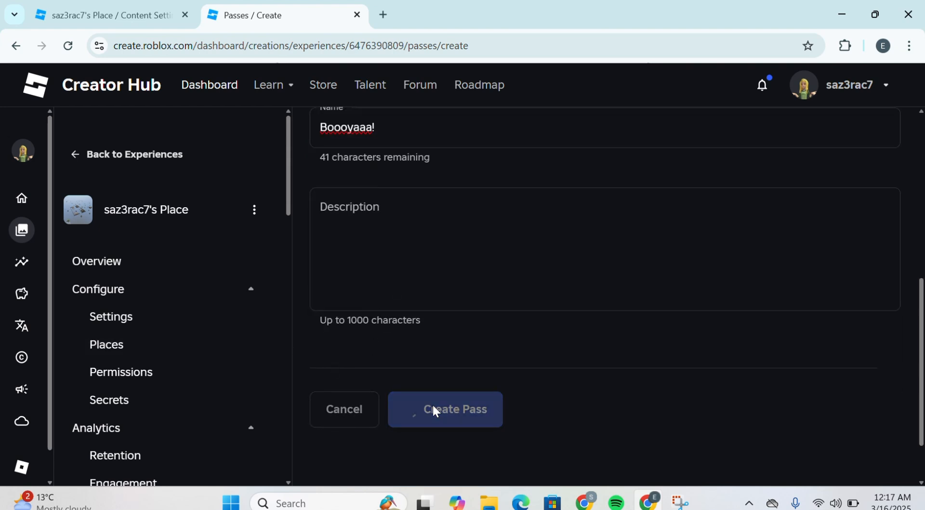
left_click(445, 409)
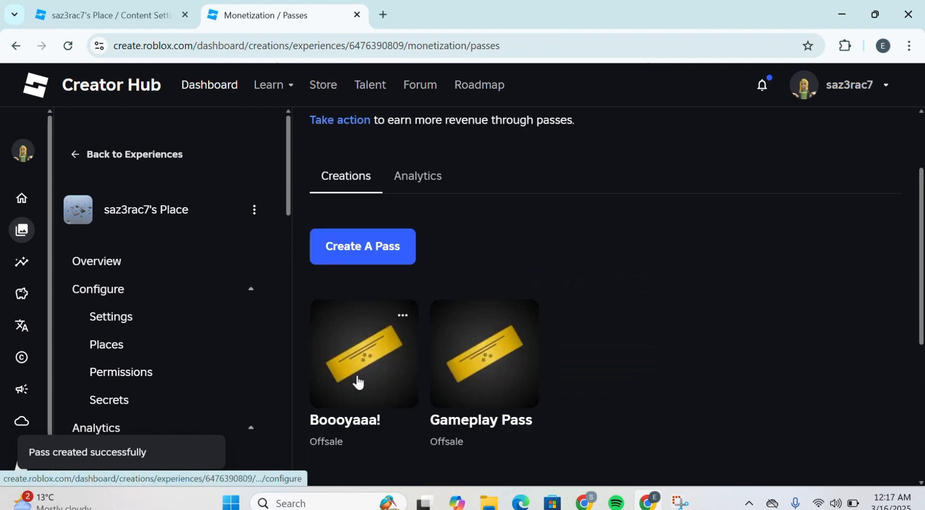
Step: Open the Boooyaaa! pass's settings and go to its Sales page
left_click(362, 352)
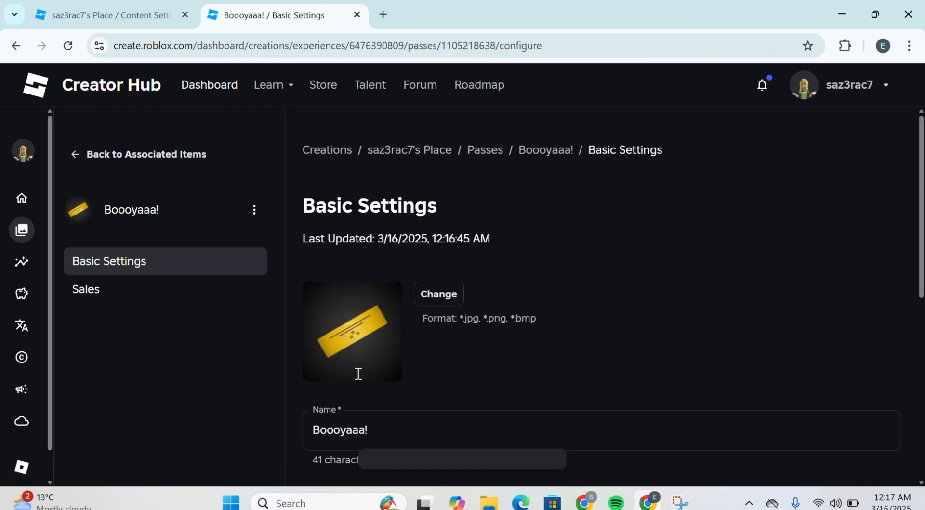
left_click(596, 429)
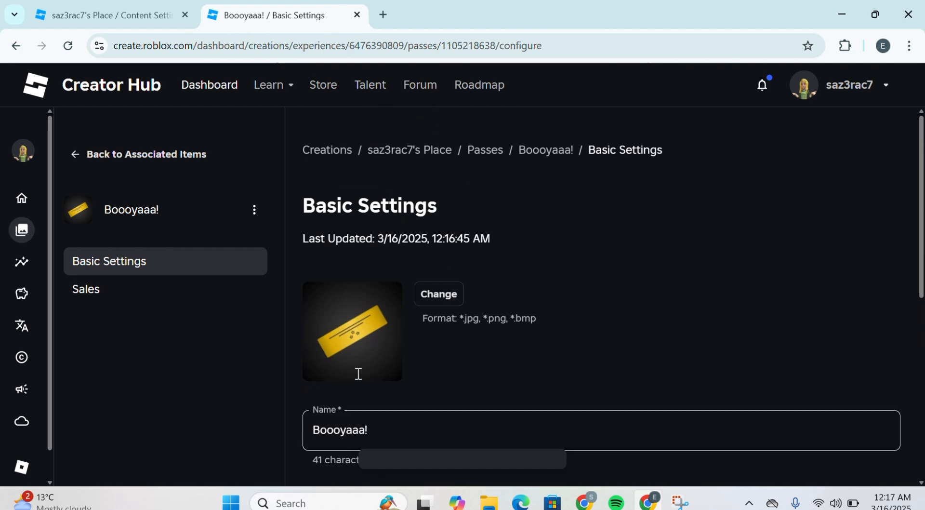
left_click(86, 289)
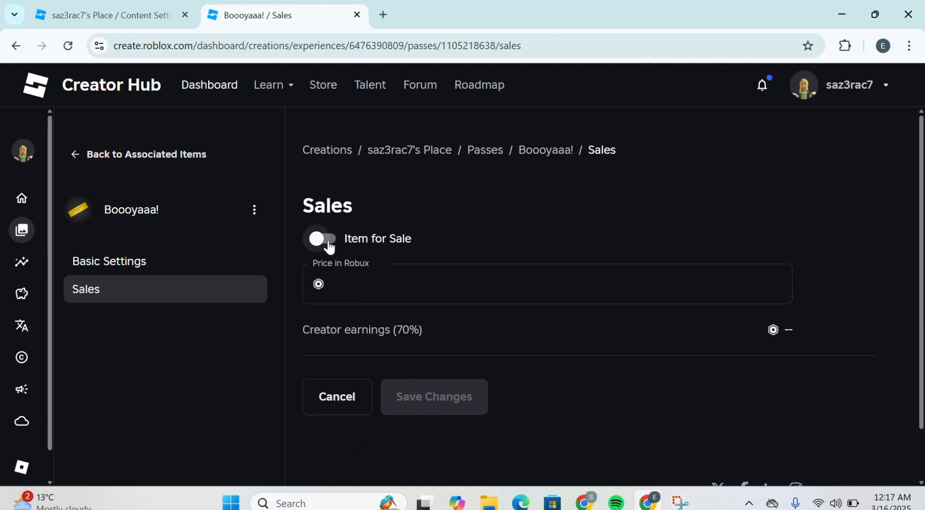
Step: Turn on Item for Sale, price the pass at 150 Robux, and save
left_click(324, 239)
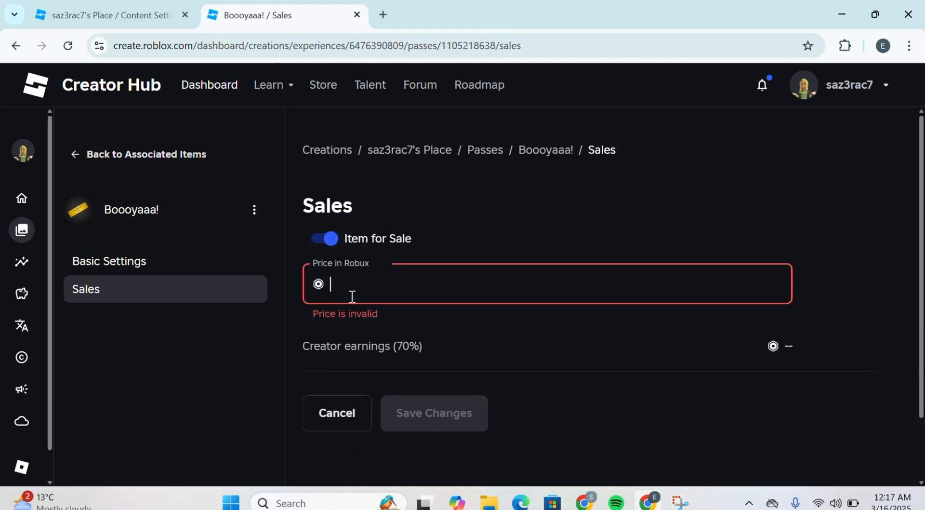
type("1")
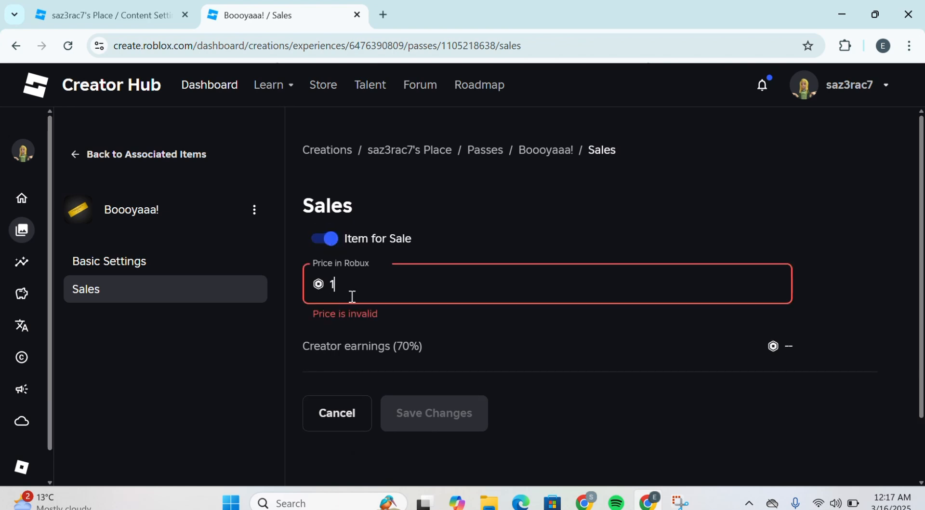
type("50")
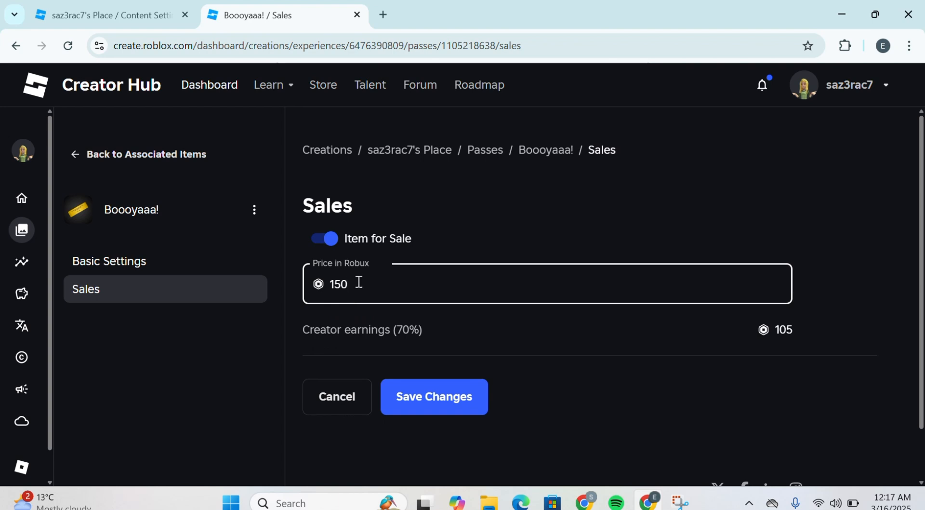
double_click(339, 288)
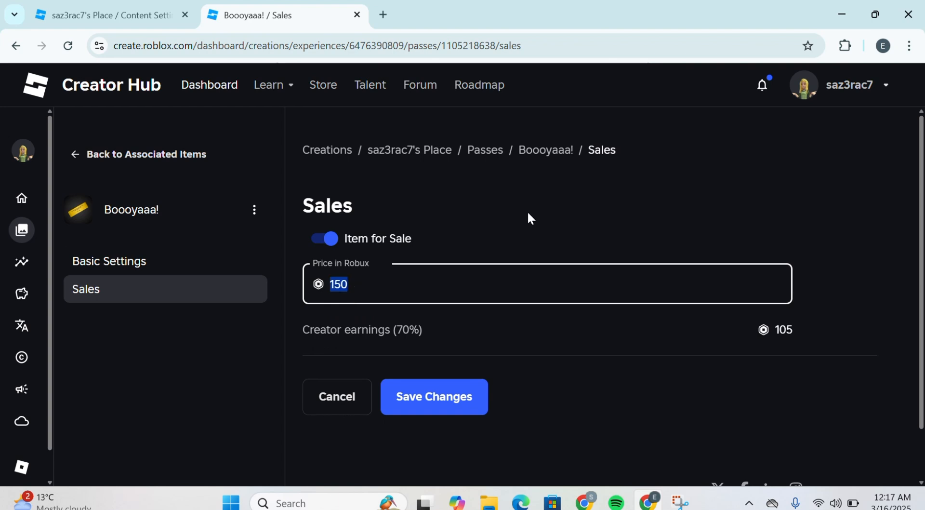
left_click(570, 345)
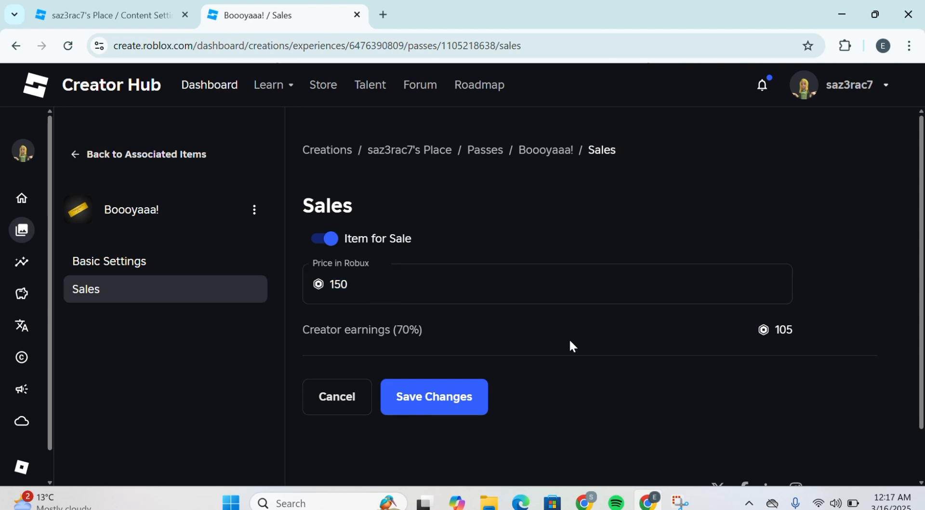
mouse_move(575, 347)
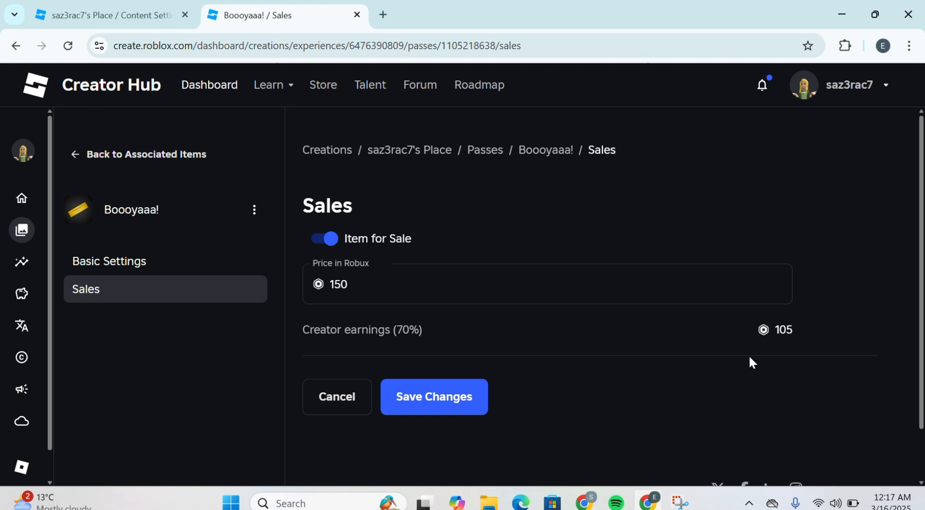
mouse_move(434, 396)
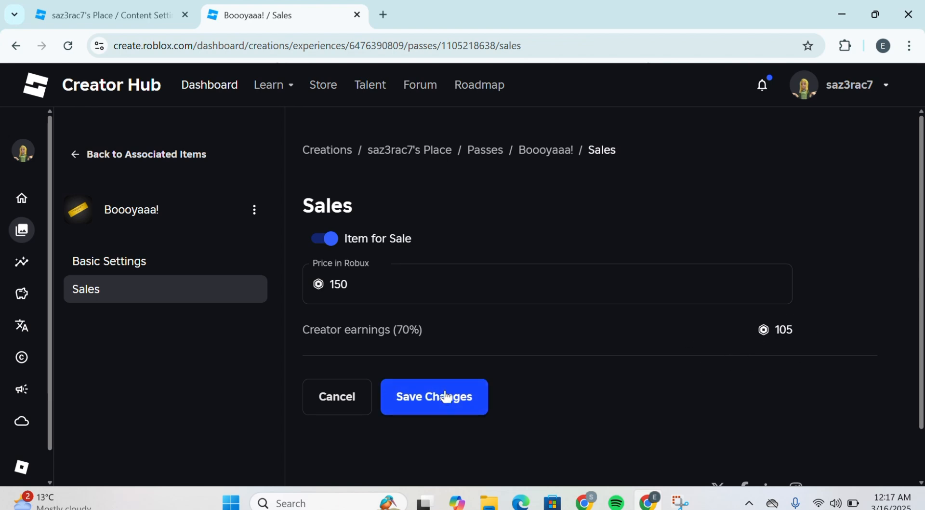
left_click(434, 396)
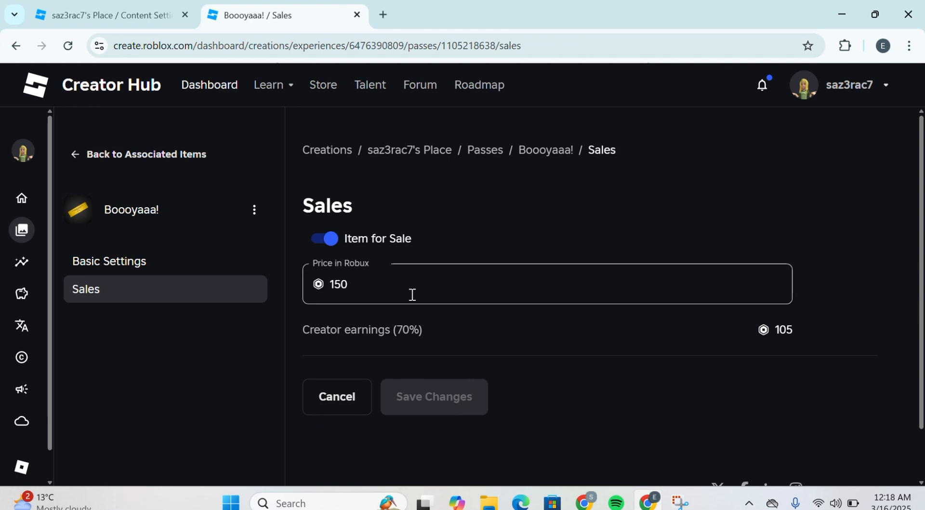
mouse_move(145, 154)
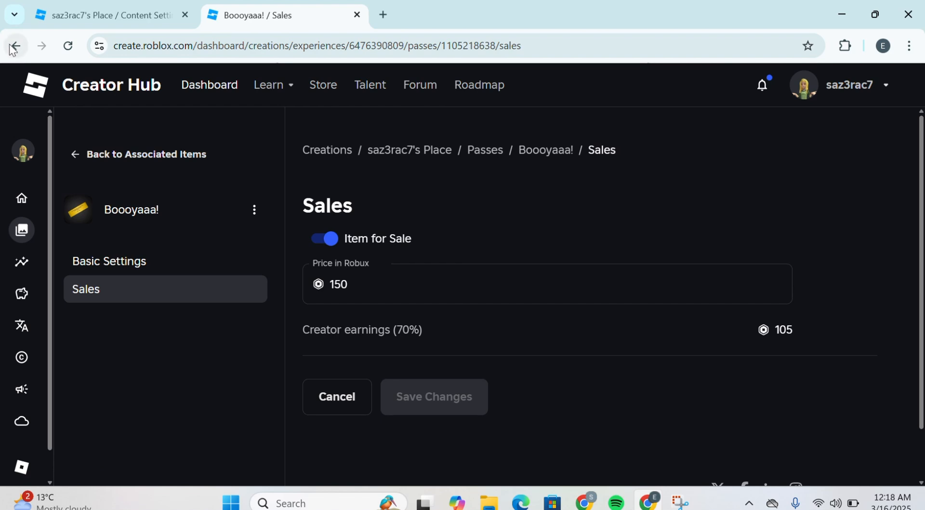
Step: Go back from the pass's sales settings to the Creator Hub home page
left_click(15, 46)
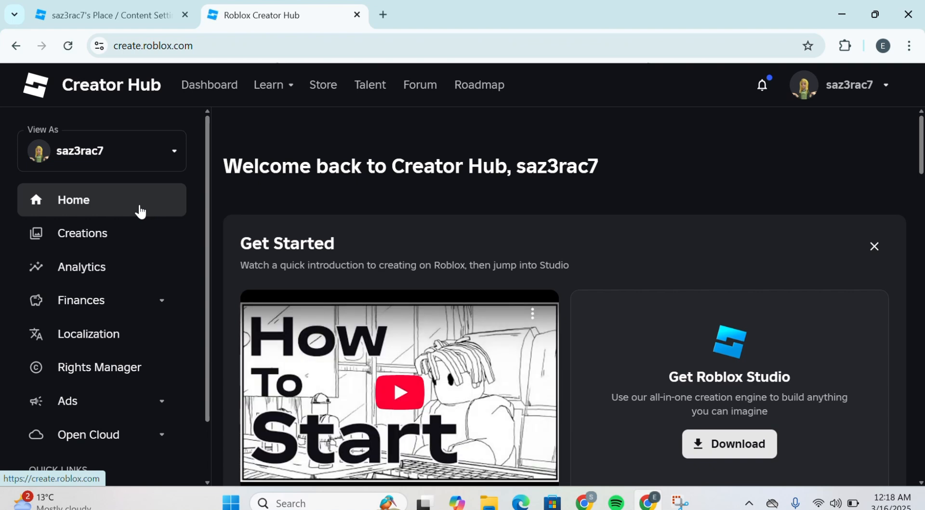
mouse_move(420, 25)
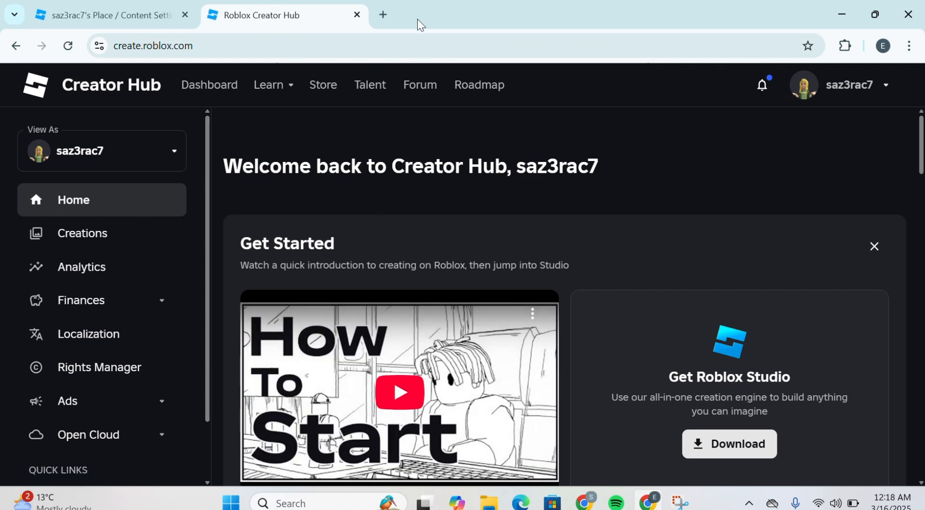